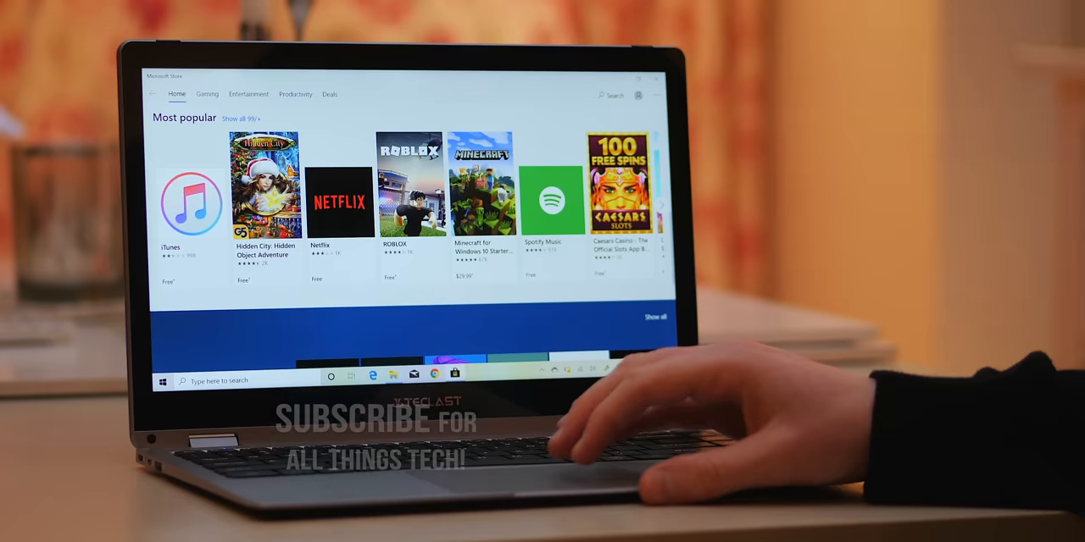
scroll("down", 3)
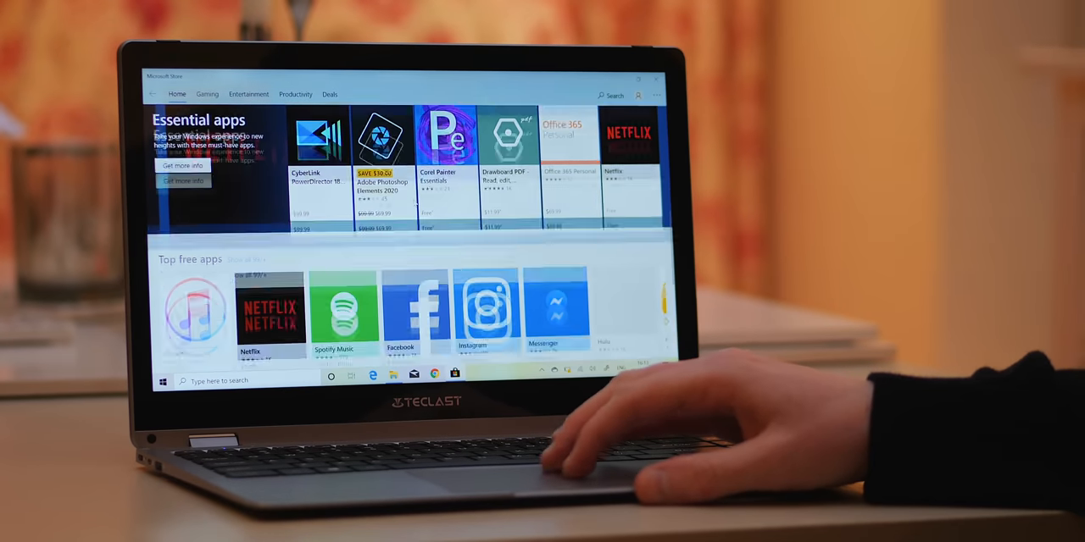